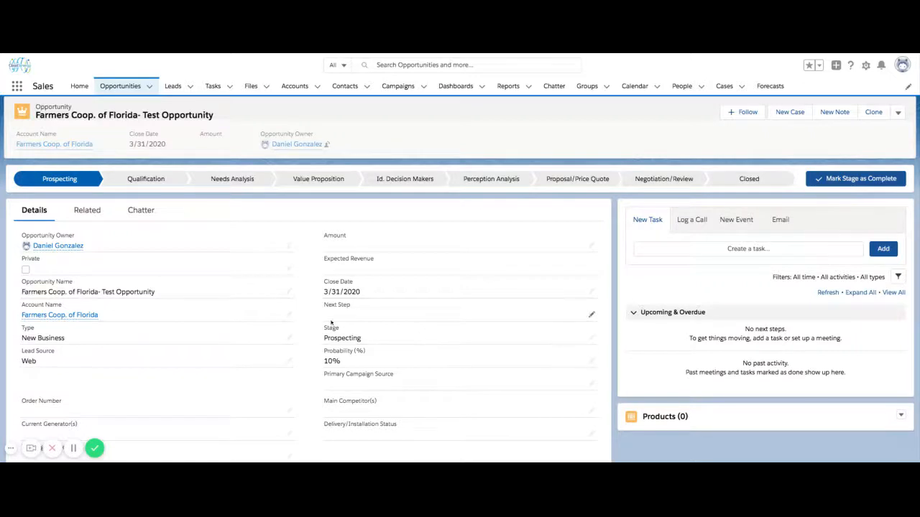
mouse_move(304, 323)
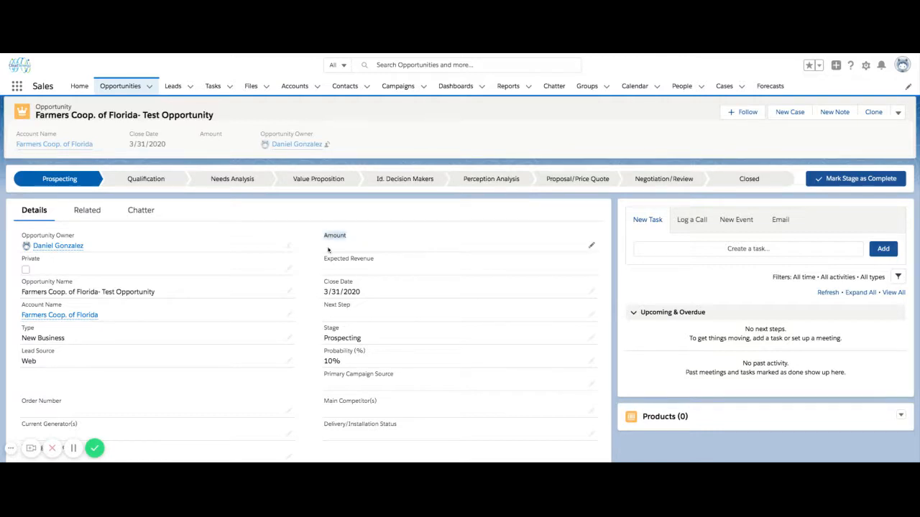
mouse_move(328, 269)
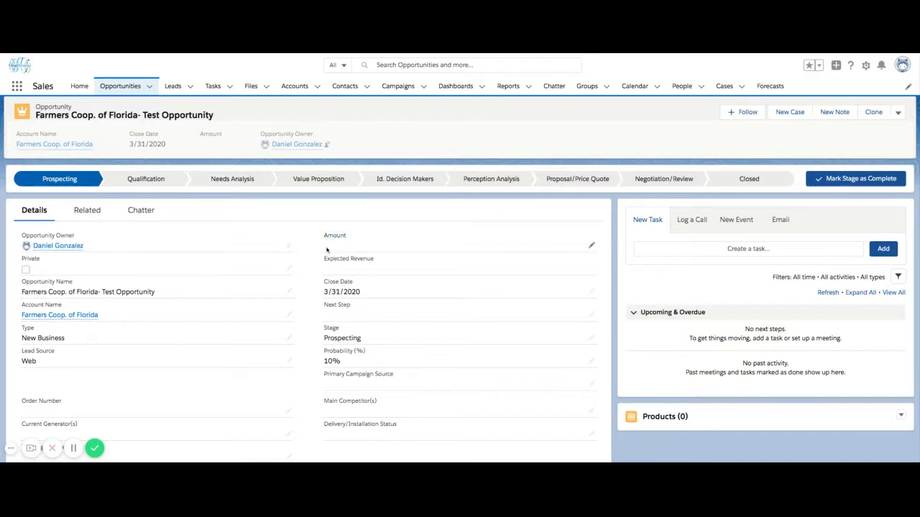
mouse_move(340, 243)
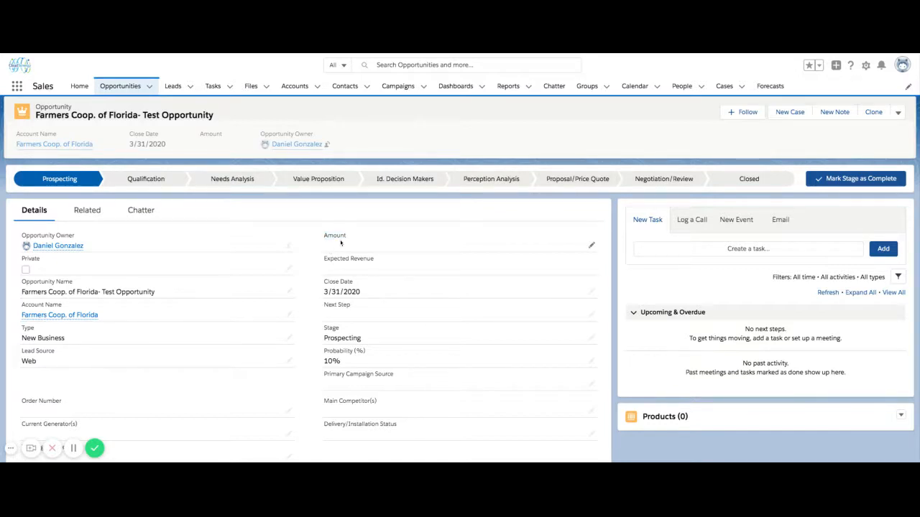
mouse_move(429, 332)
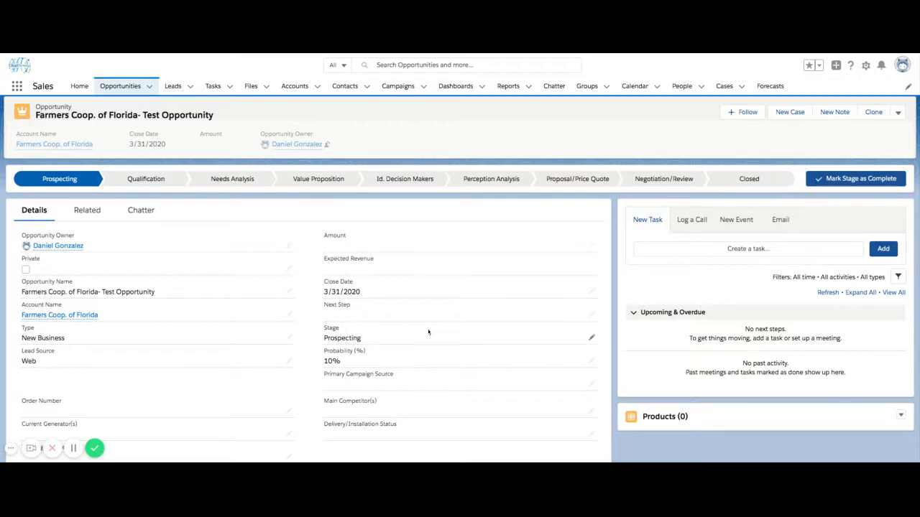
mouse_move(695, 416)
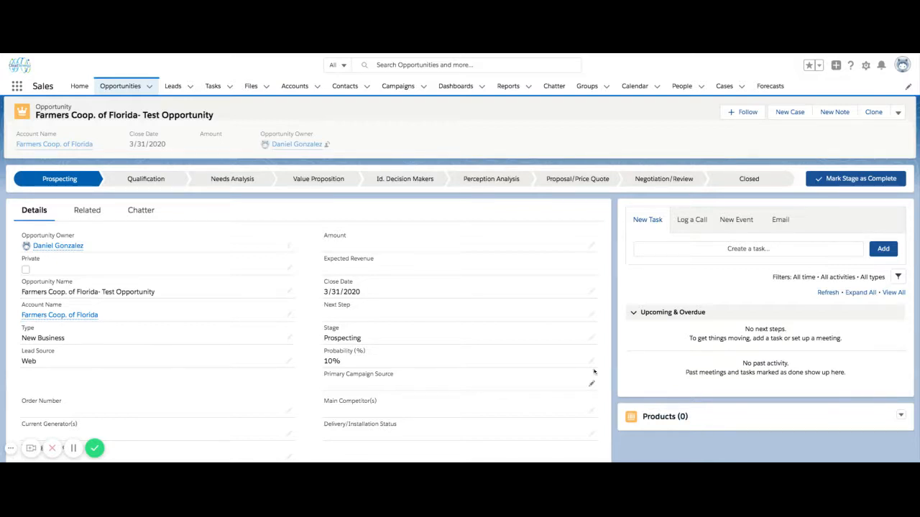
mouse_move(597, 397)
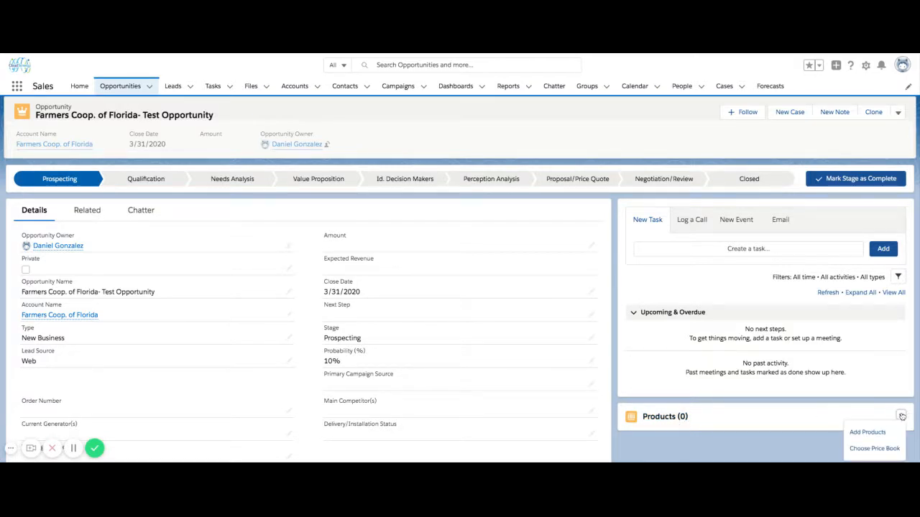
- Select GenWatt Diesel 10kW and Installation: Portable as products for the opportunity
click(868, 431)
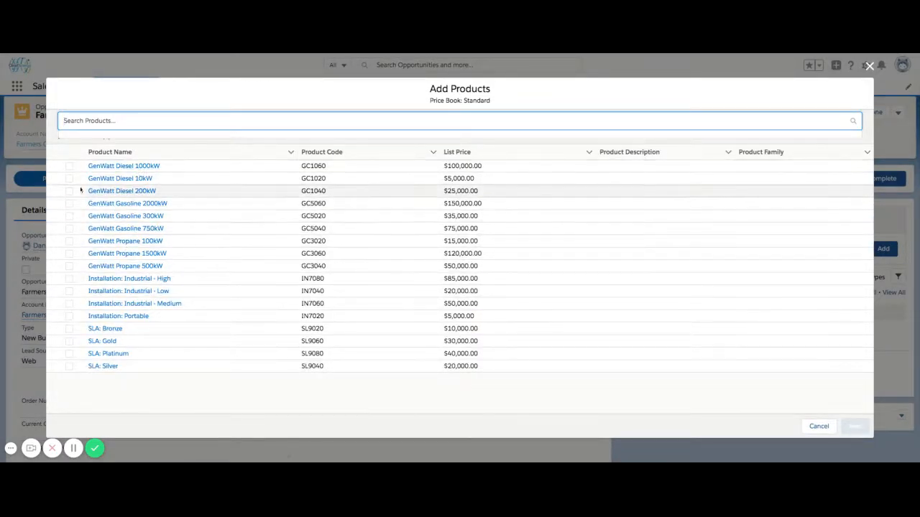
click(69, 178)
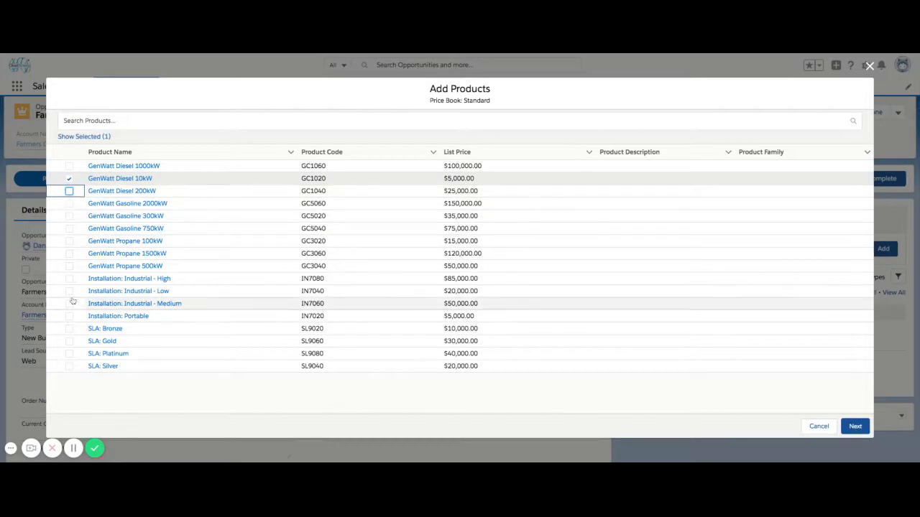
click(69, 316)
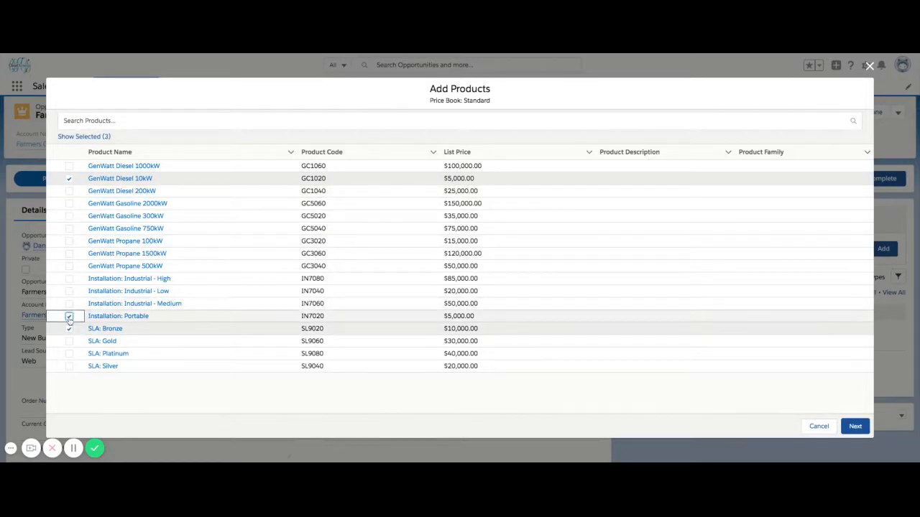
click(69, 317)
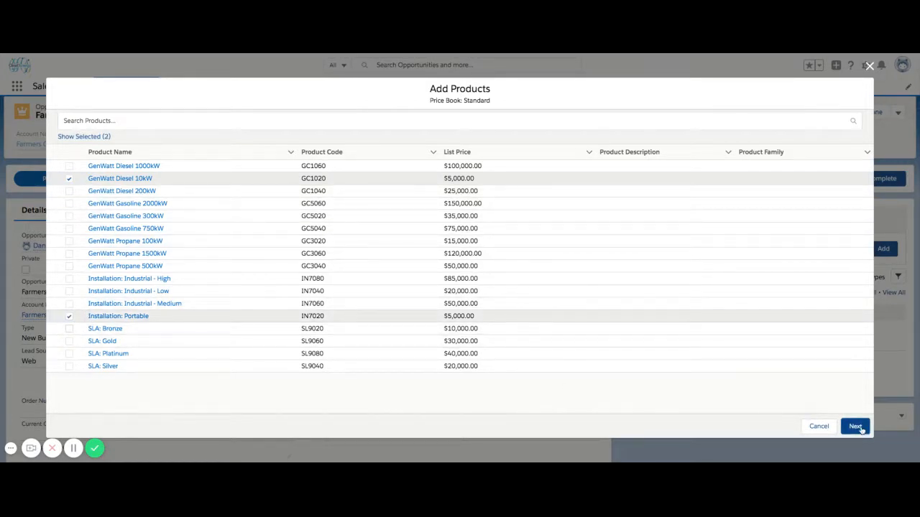
- Set quantities 2 and 1 and save the line items, bringing the amount to $15,000
click(855, 425)
text(1)
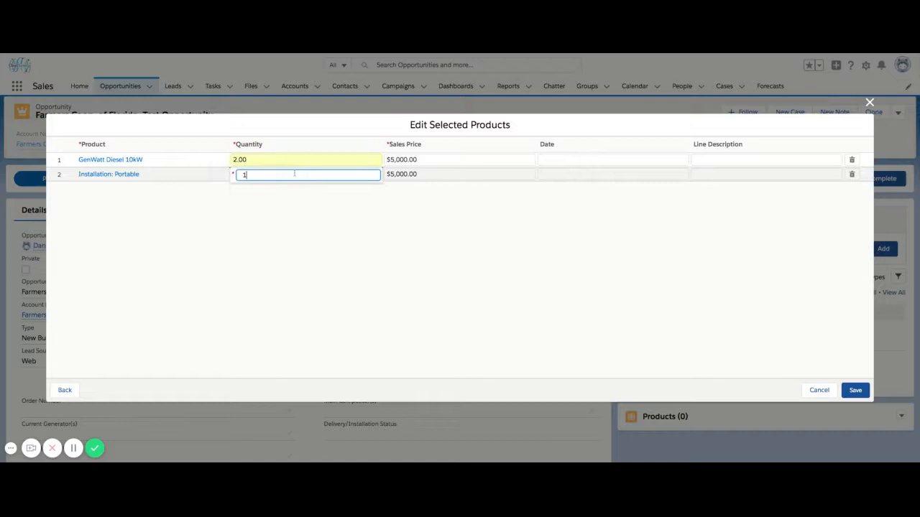
click(855, 391)
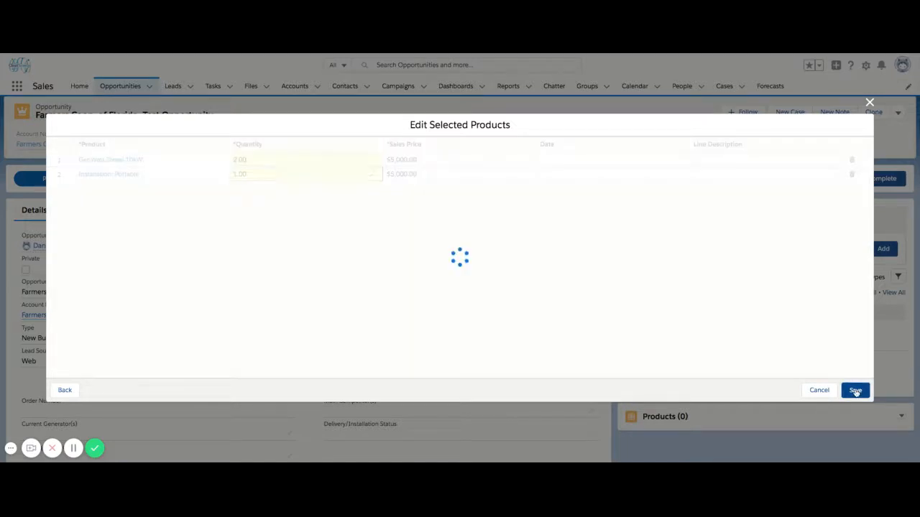
click(854, 391)
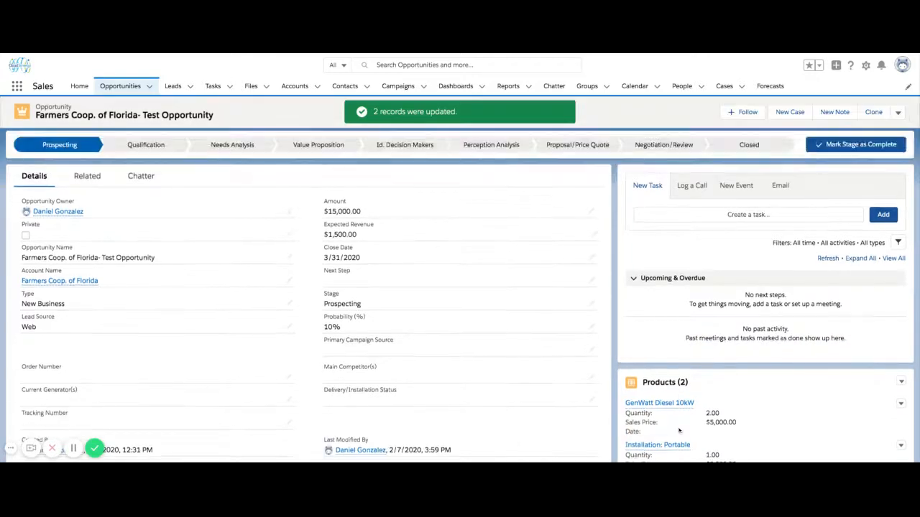
scroll(down, 3)
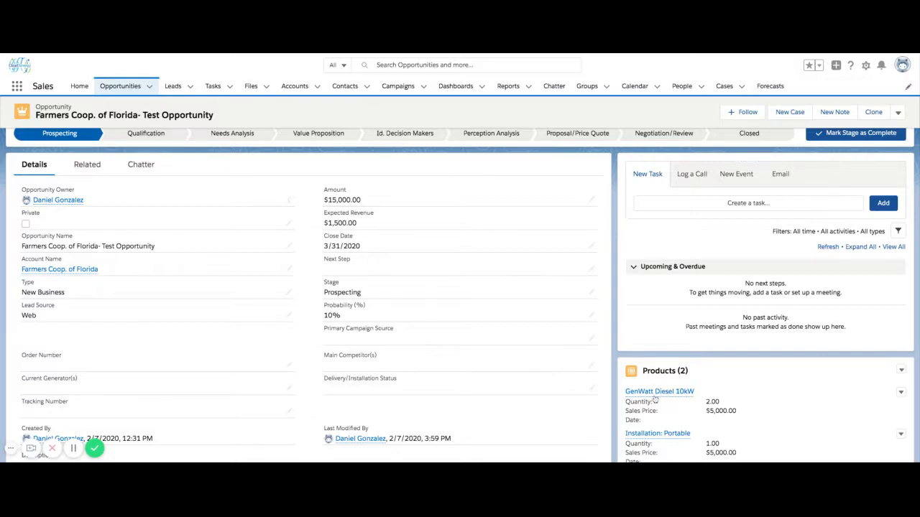
mouse_move(657, 434)
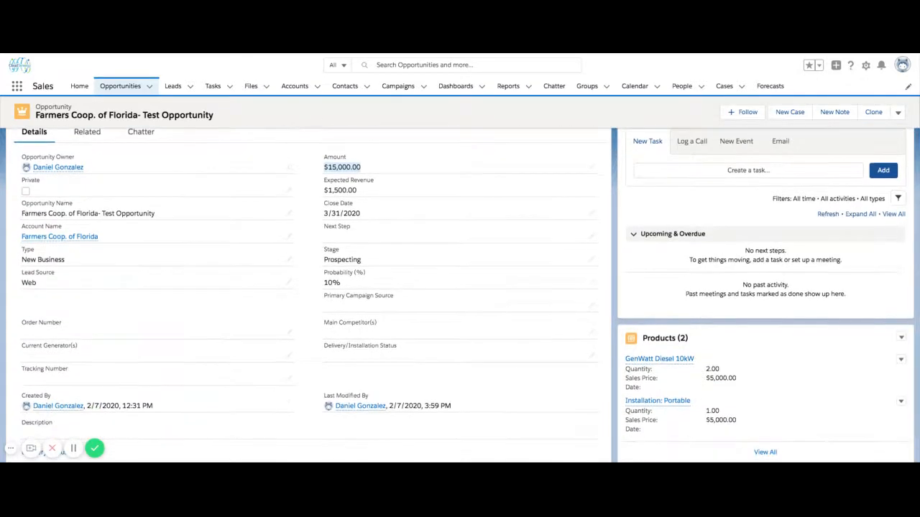
mouse_move(682, 413)
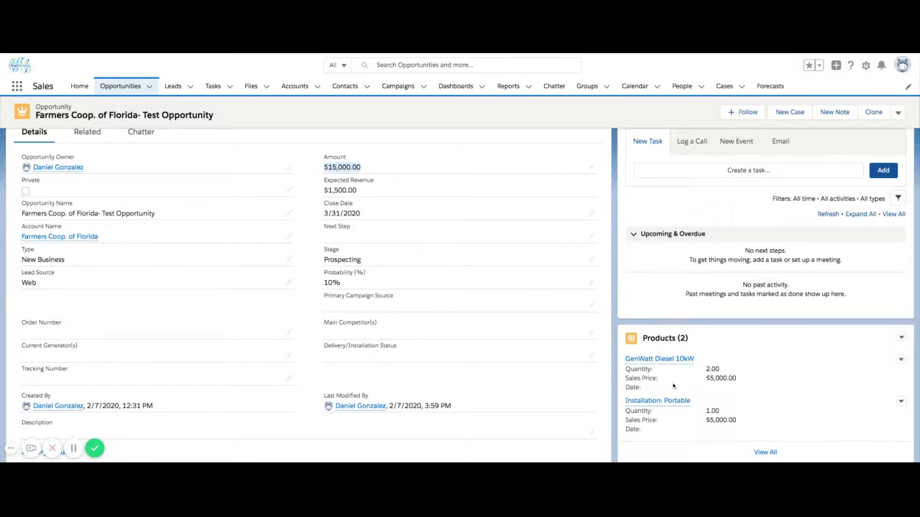
mouse_move(673, 387)
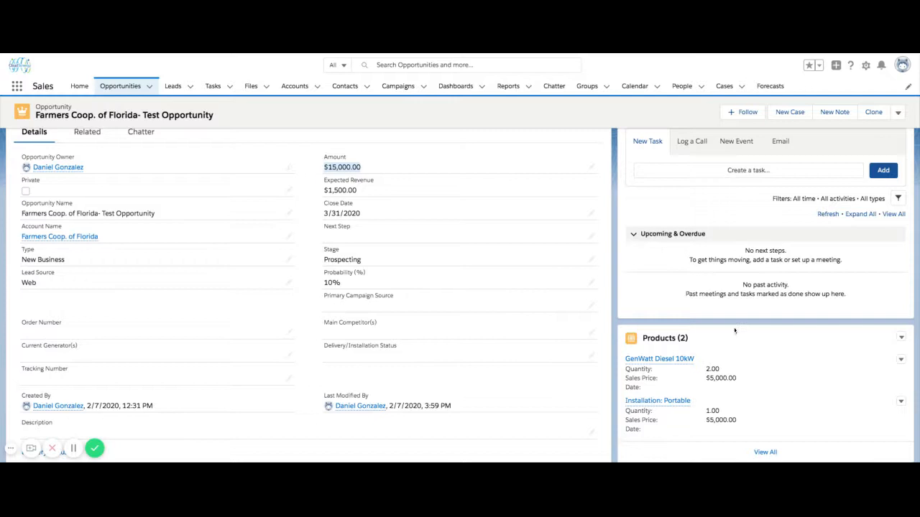
mouse_move(622, 327)
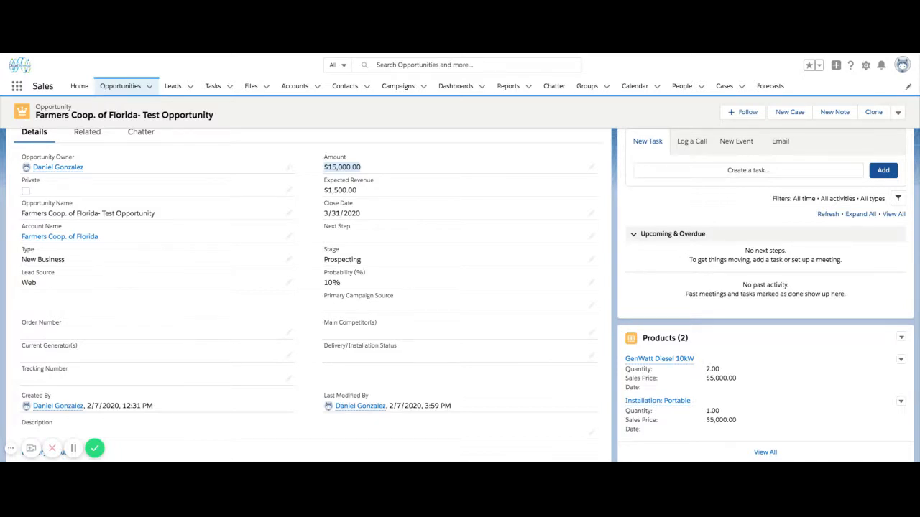
mouse_move(383, 171)
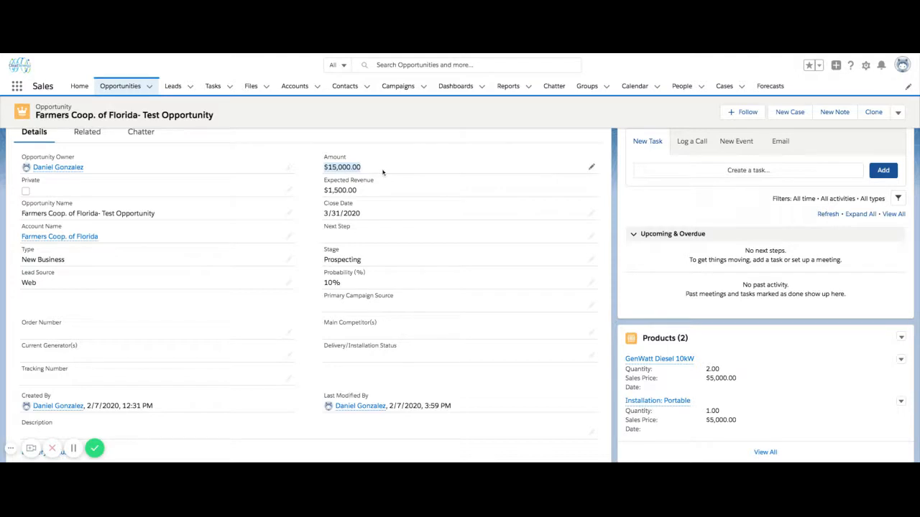